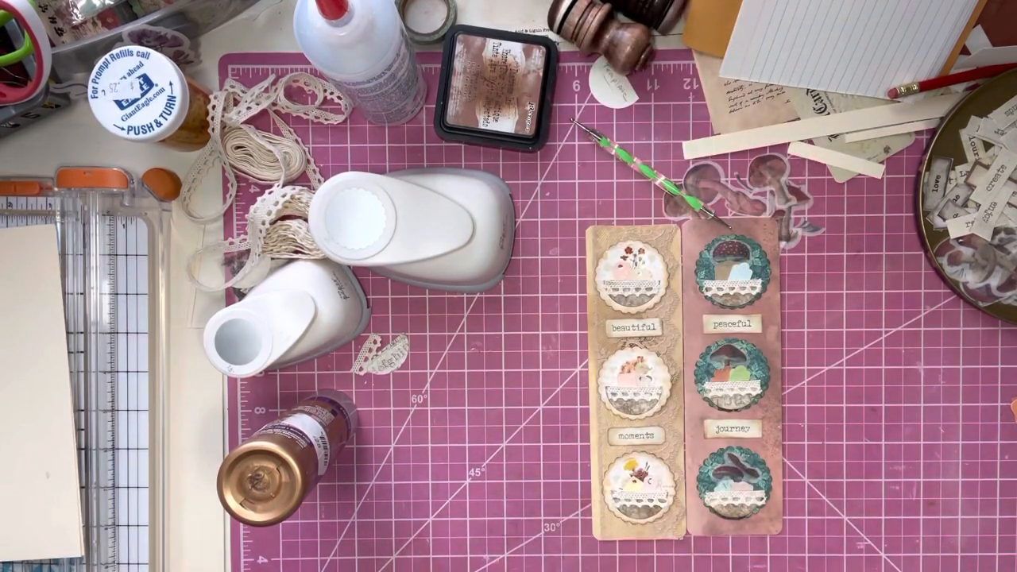
mouse_move(938, 477)
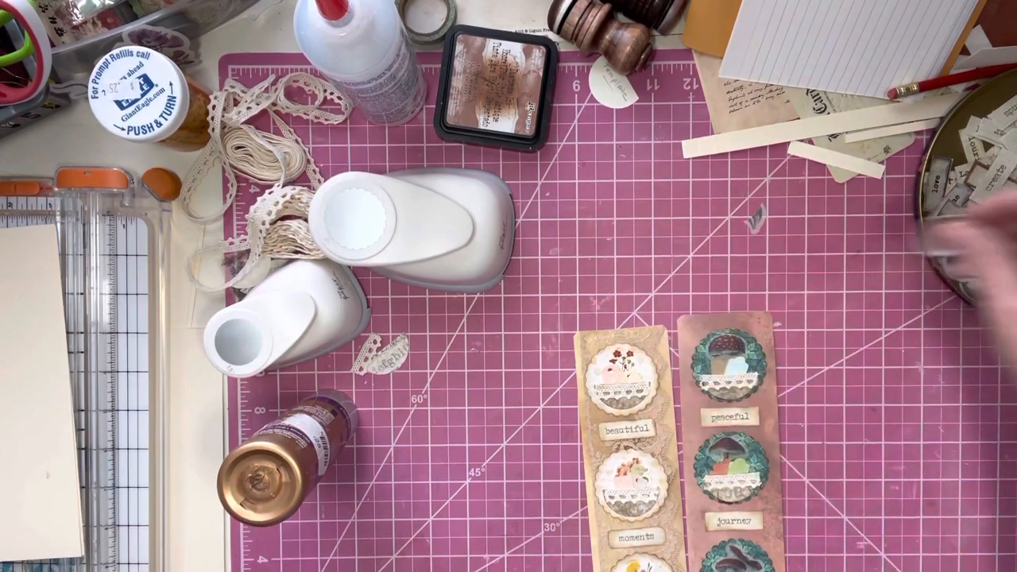
mouse_move(835, 263)
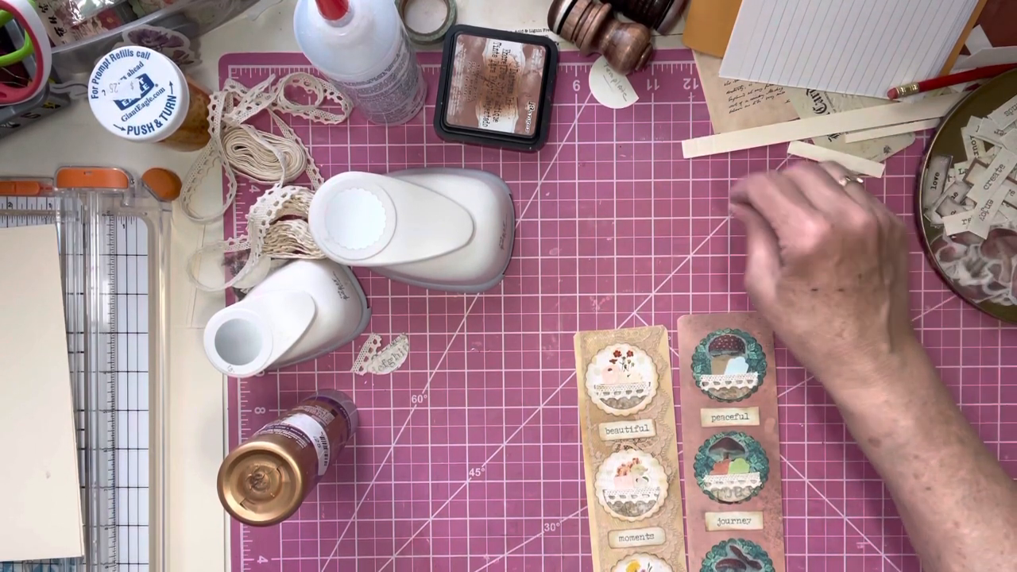